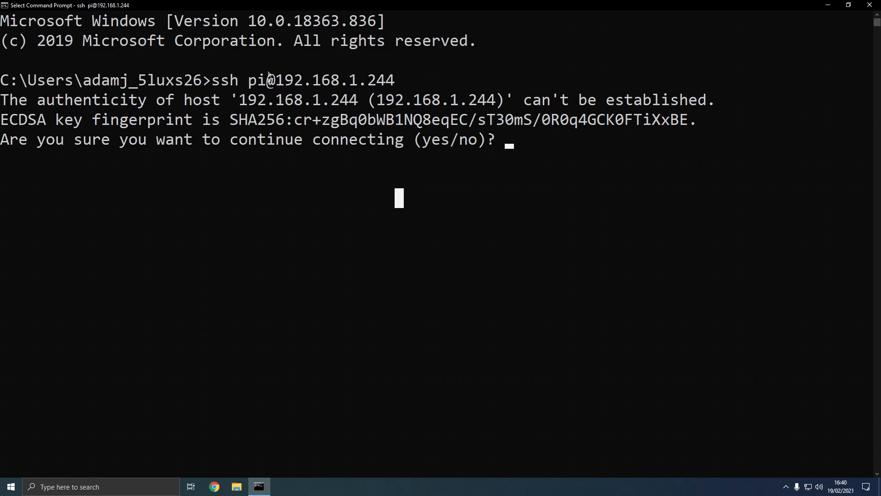
mouse_move(302, 112)
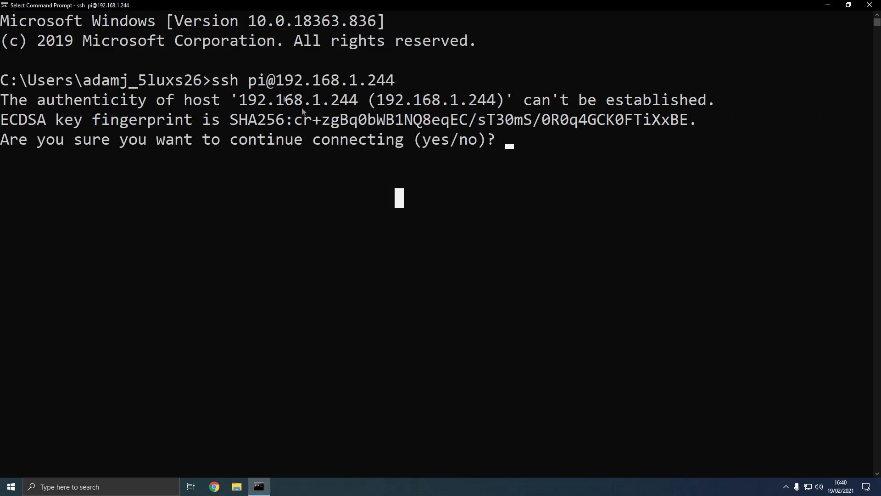
mouse_move(369, 174)
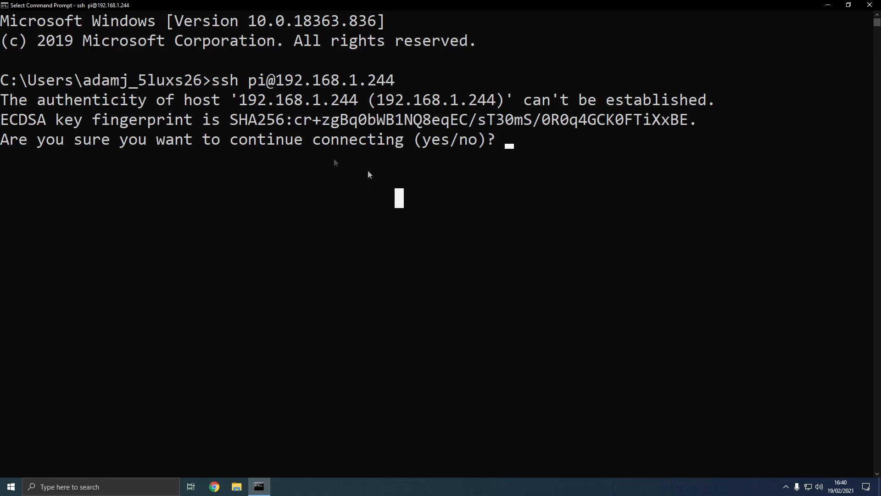
Step: Answer yes to trust the Pi's host key and continue the SSH login
text(yes)
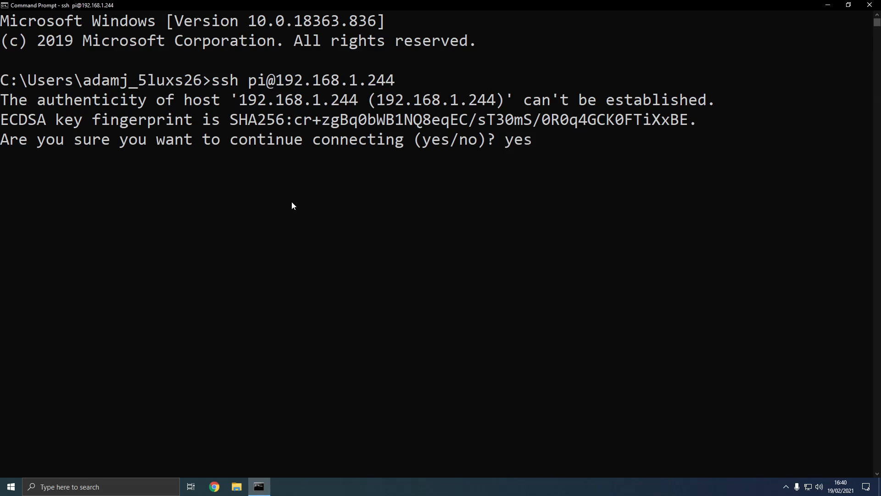
key(enter)
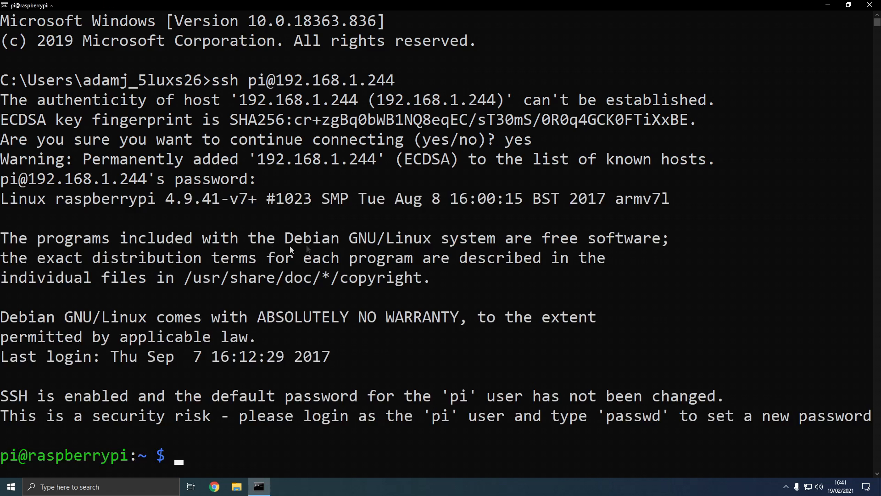
mouse_move(280, 362)
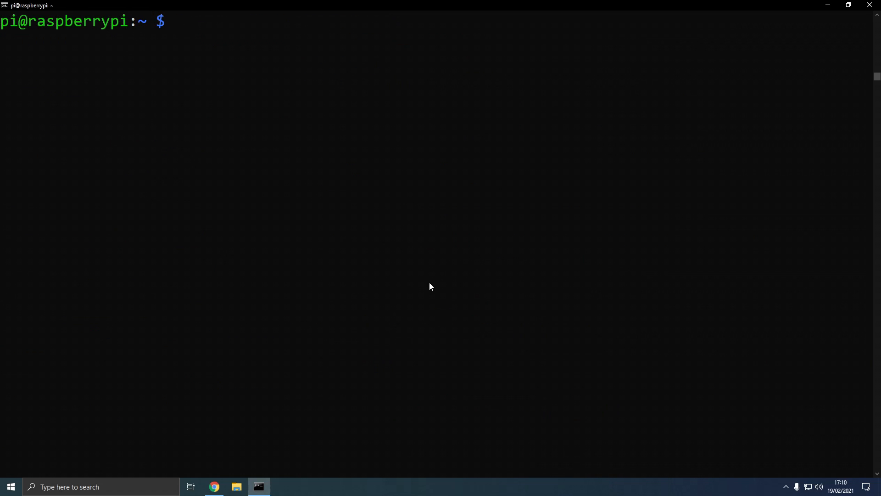
text(c)
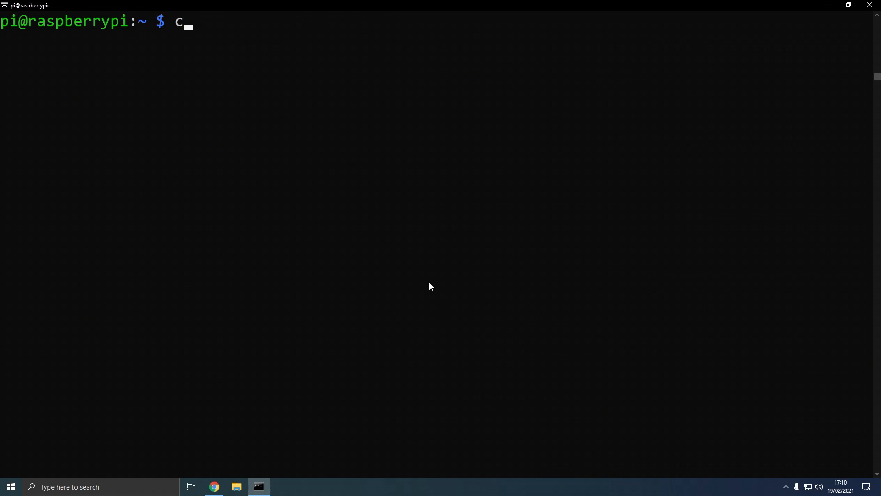
text(url -)
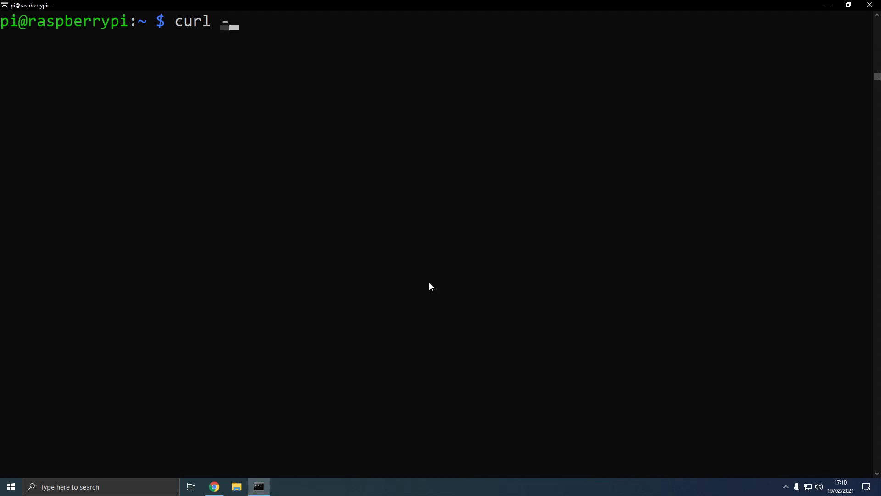
text(s)
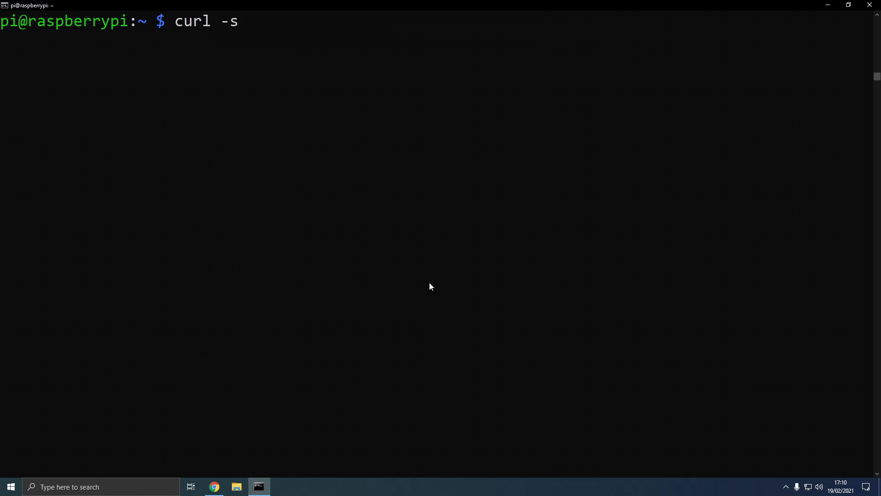
text(L htt)
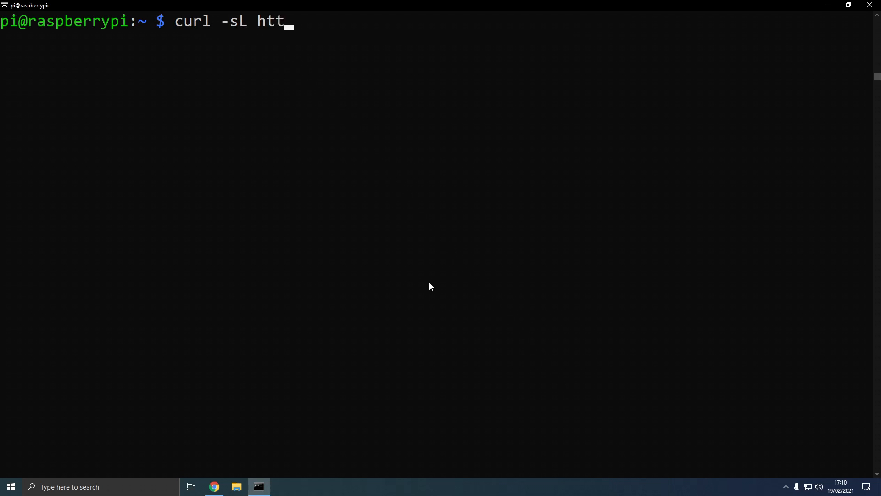
text(ps://d)
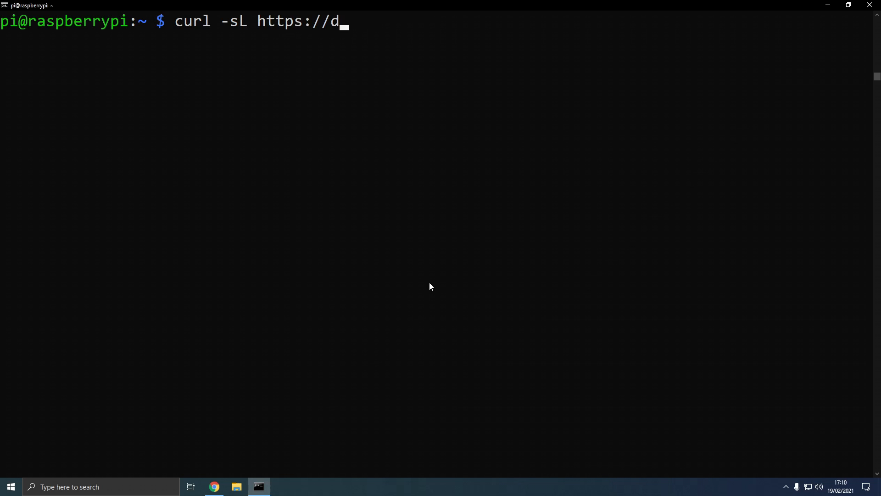
text(eb.node)
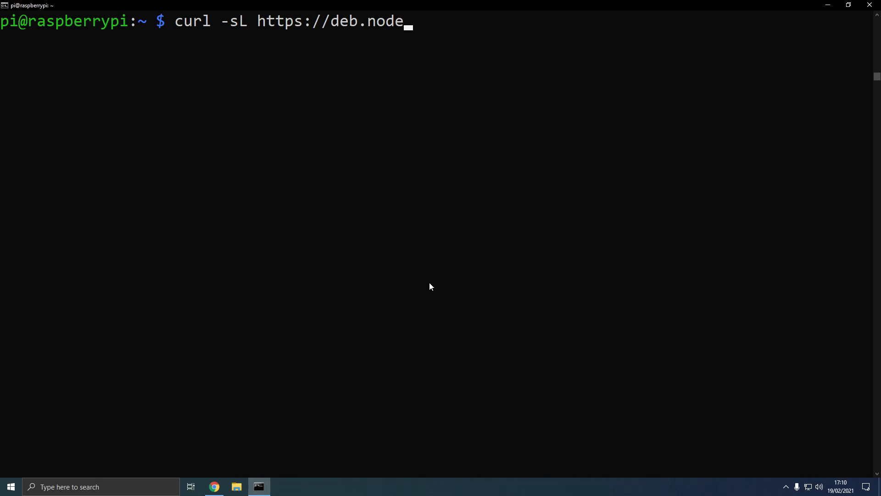
text(source.)
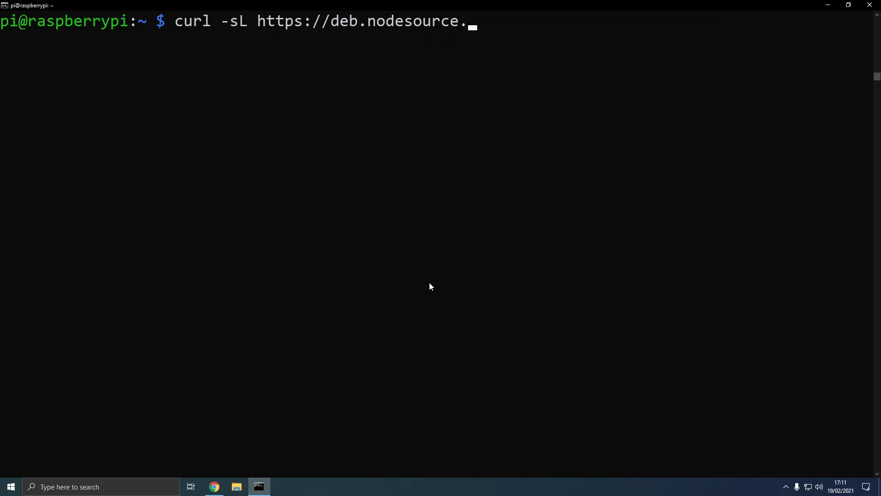
text(com/setup_)
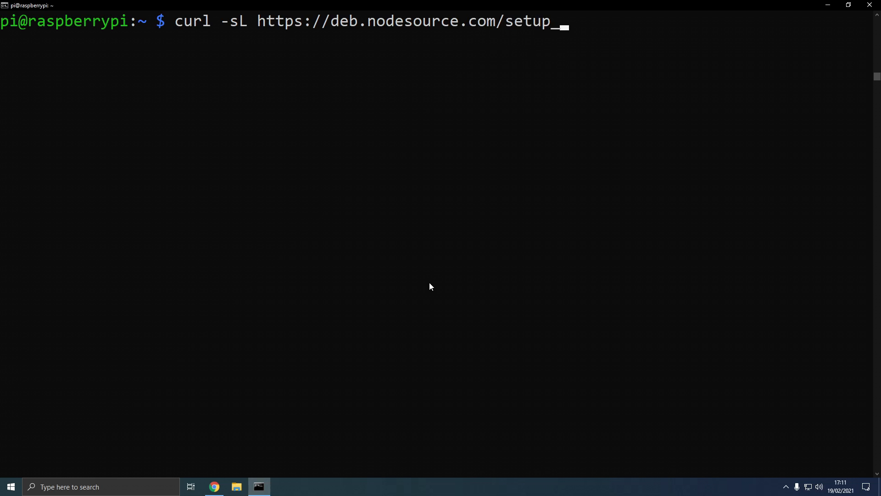
text(14.x)
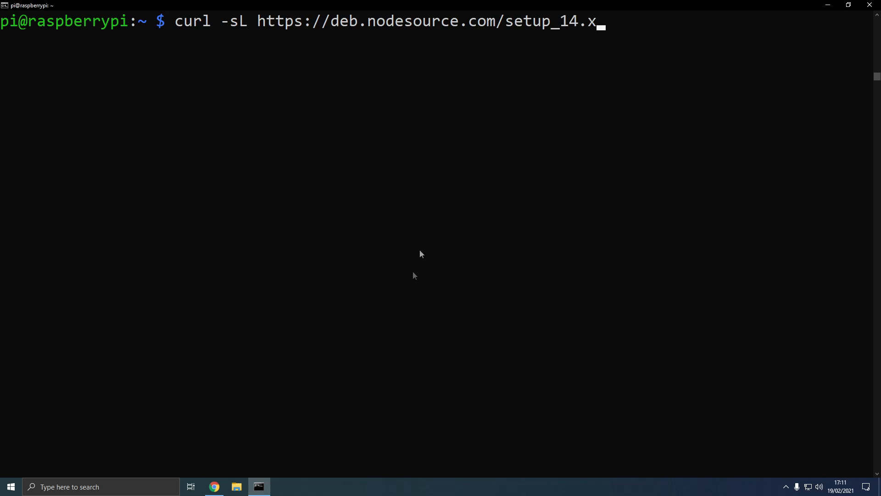
mouse_move(600, 26)
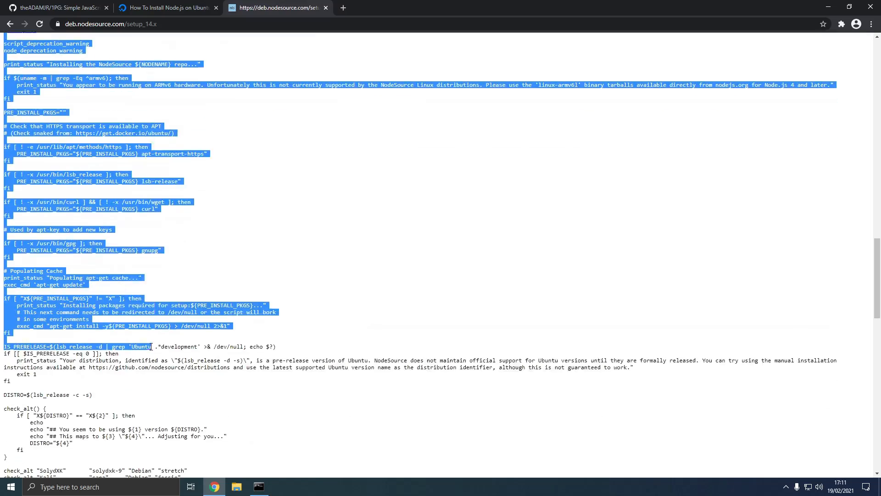
Step: Scroll through the setup_14.x script in Chrome to review its contents
scroll(down, 3)
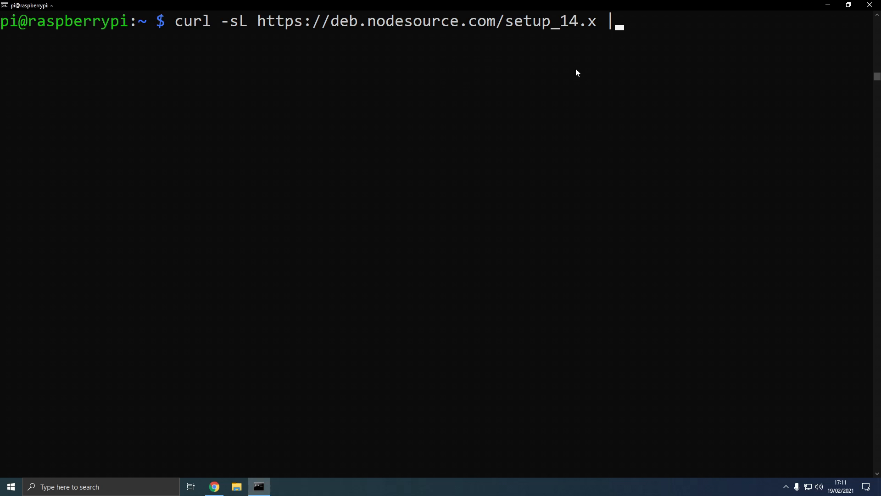
Step: Pipe the curl output into sudo xargs -n1 -P8 sh and run it to add the node_14.x repo
text(sudo)
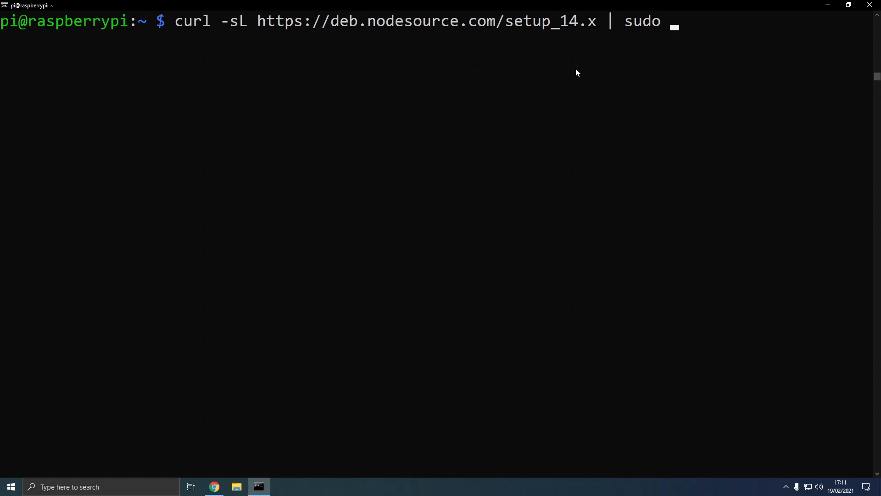
text(xargs)
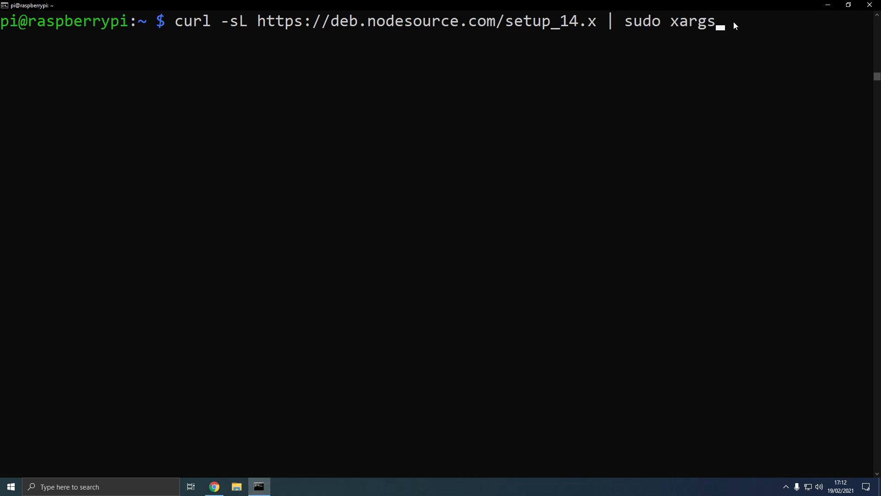
text(-n1)
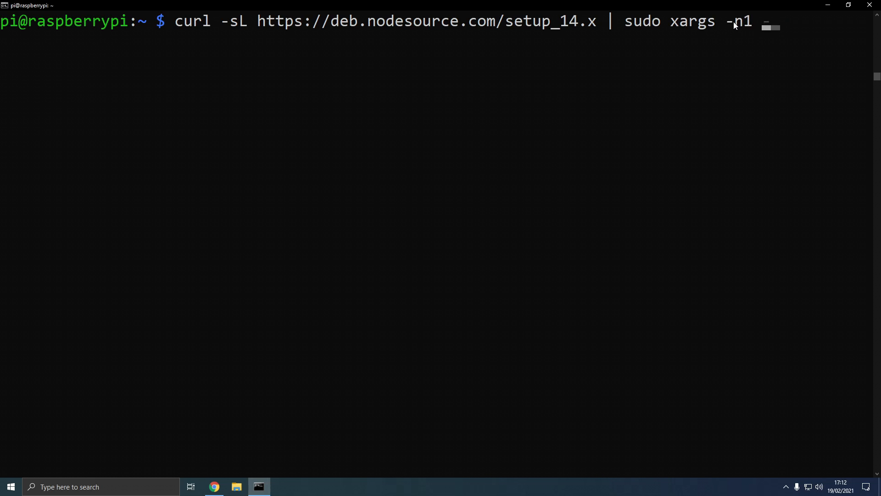
text(-P8)
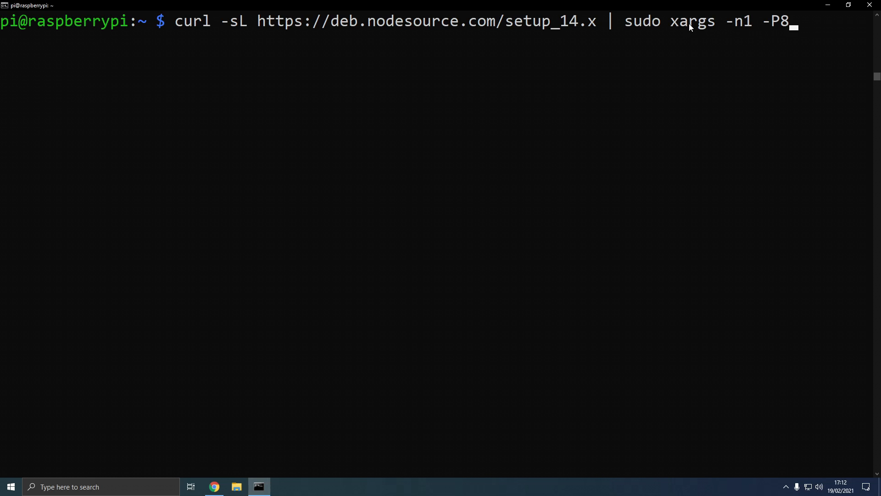
text(sh)
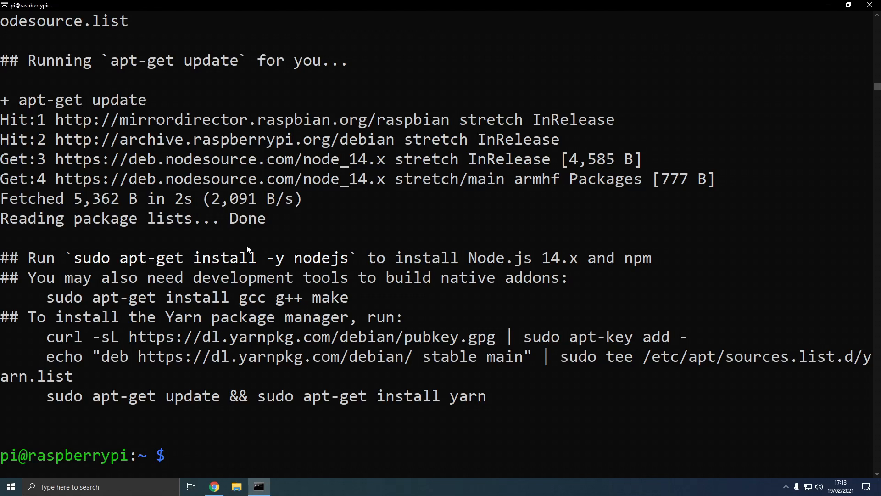
Step: Start the sudo apt-get install command for Node.js 14 and npm
text(sudo)
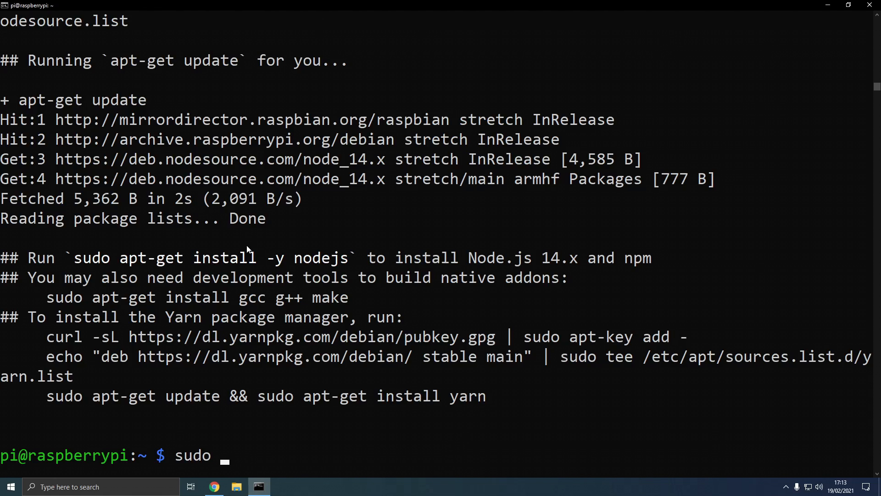
text(apt-get)
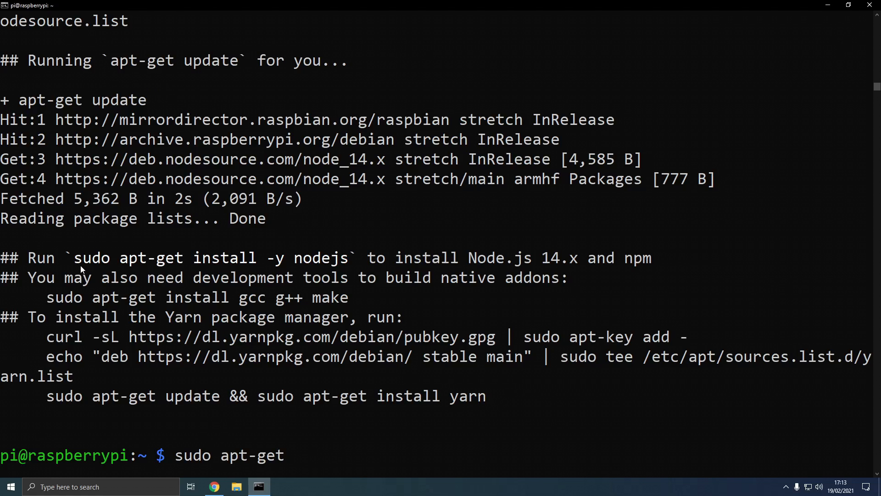
text(inst)
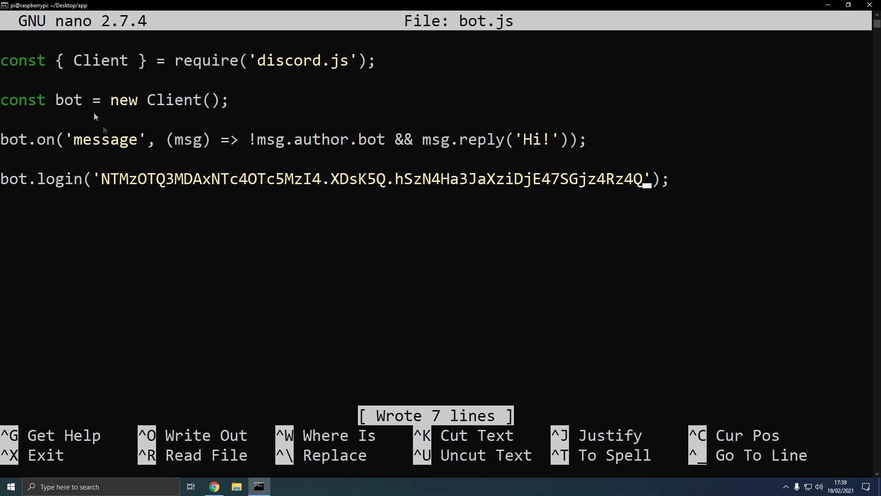
mouse_move(798, 167)
text(ls -lh)
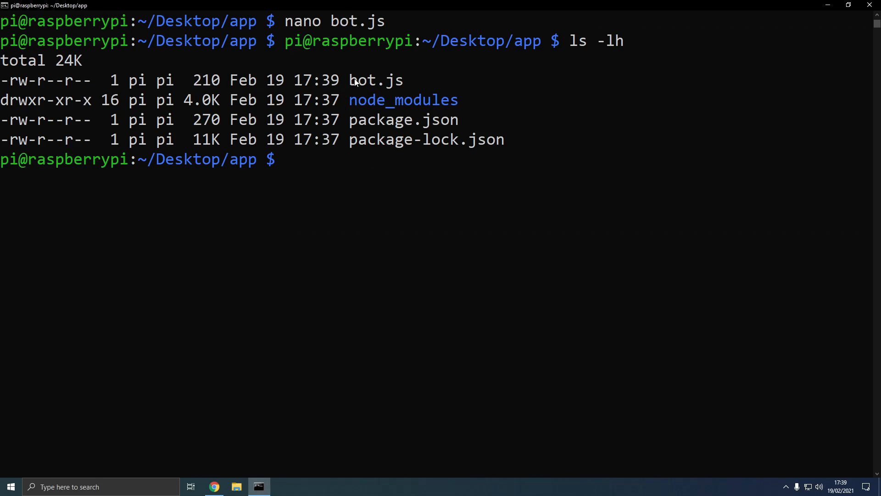
Step: Begin a new sudo command after confirming bot.js sits in the app folder
text(sudo)
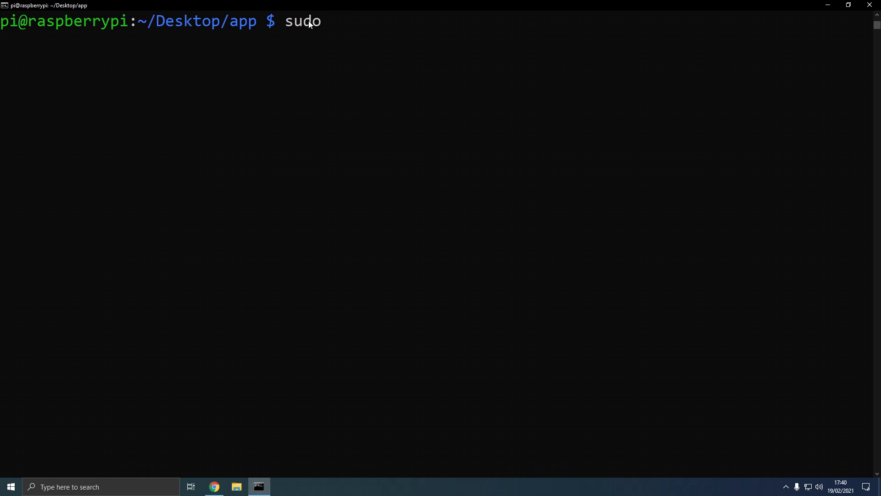
Step: Install pm2 globally with npm, start bot.js under pm2, and list it as online
text(npm i)
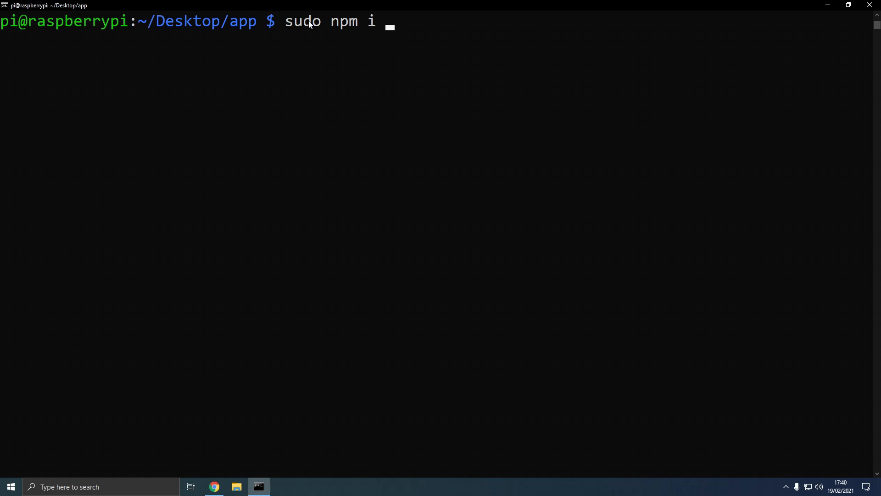
text(-g pm2)
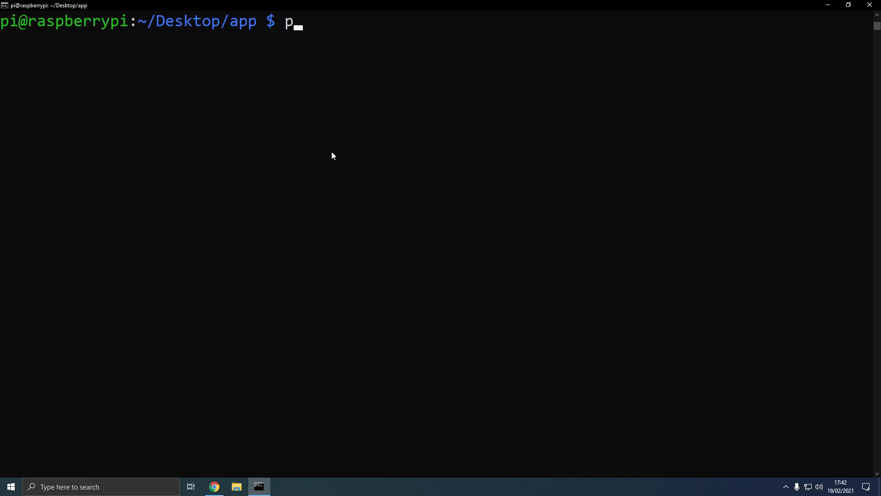
text(m2 start bot)
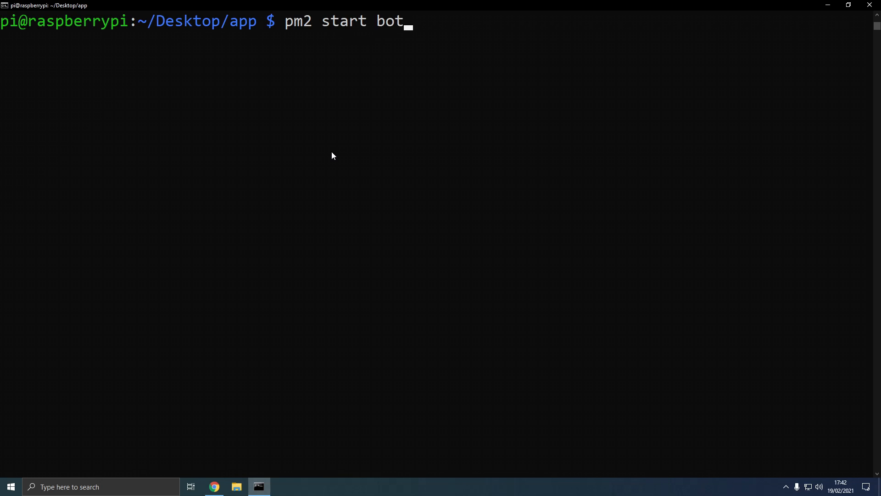
text(.js)
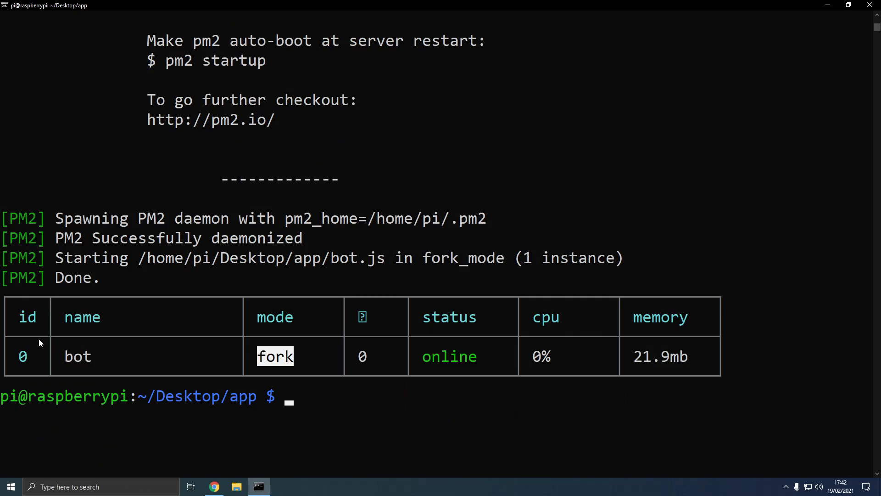
text(pm2 ls)
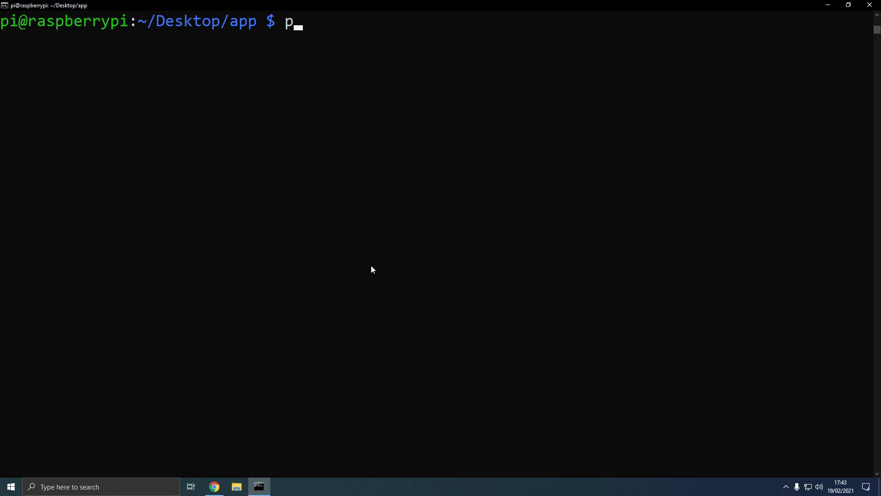
Step: Save pm2's process list, then restore the bot with pm2 resurrect
text(m2 save)
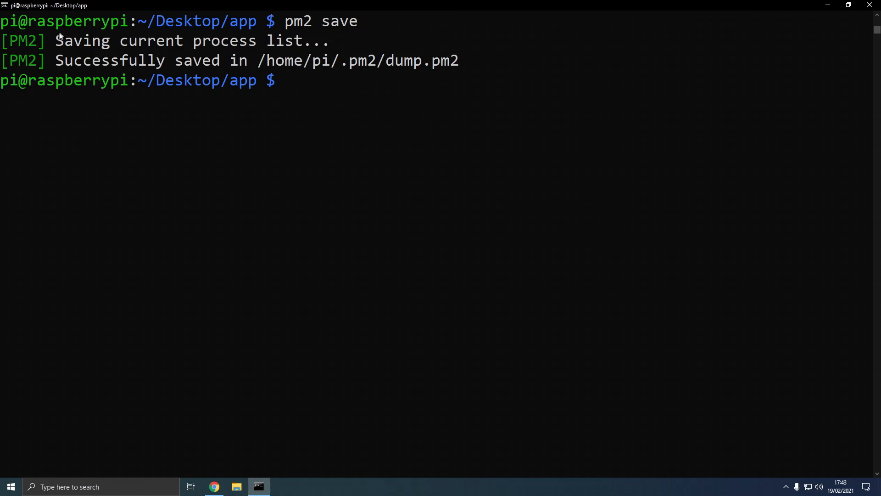
drag(54, 40, 302, 40)
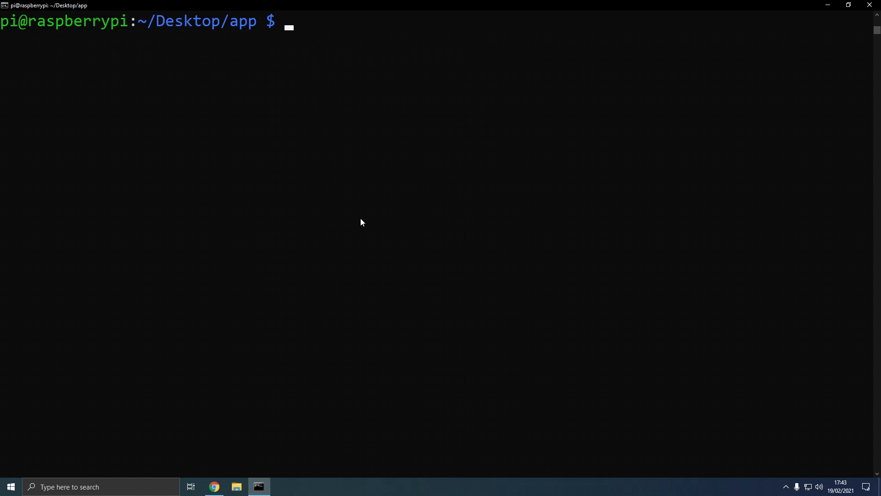
text(pm2)
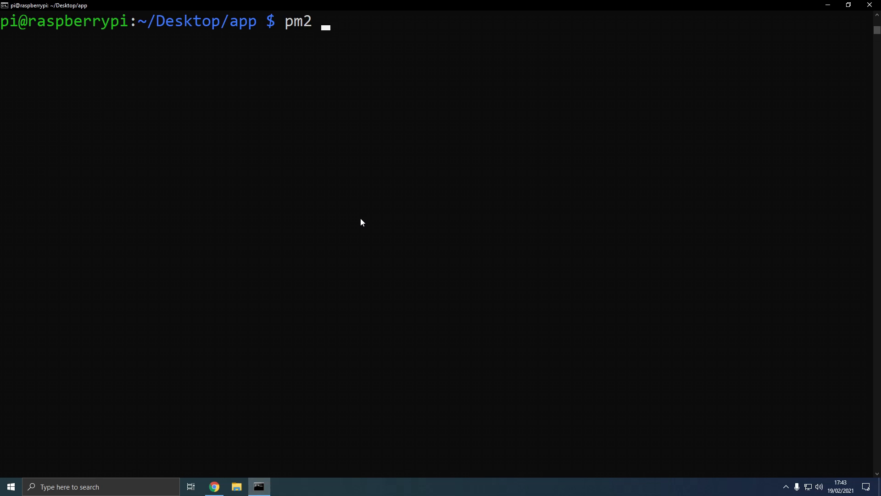
text(resurrect)
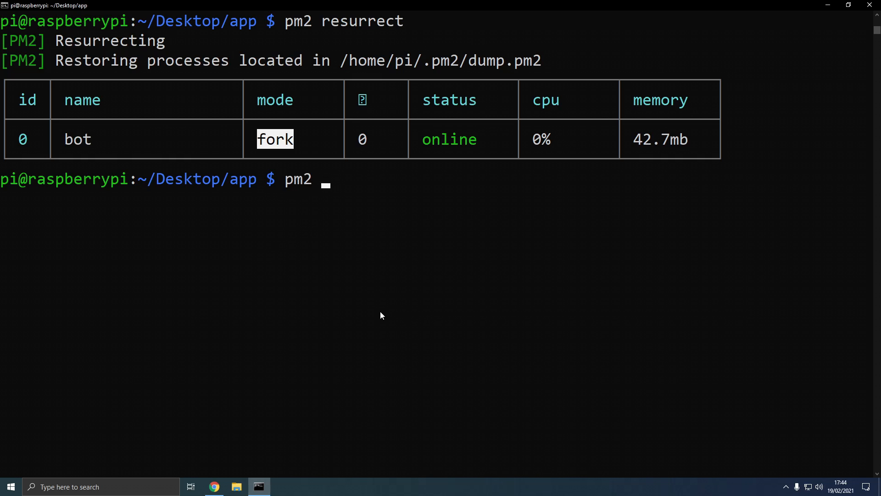
Step: Stop the bot with pm2 stop bot, then restart it so it shows online again
text(stop)
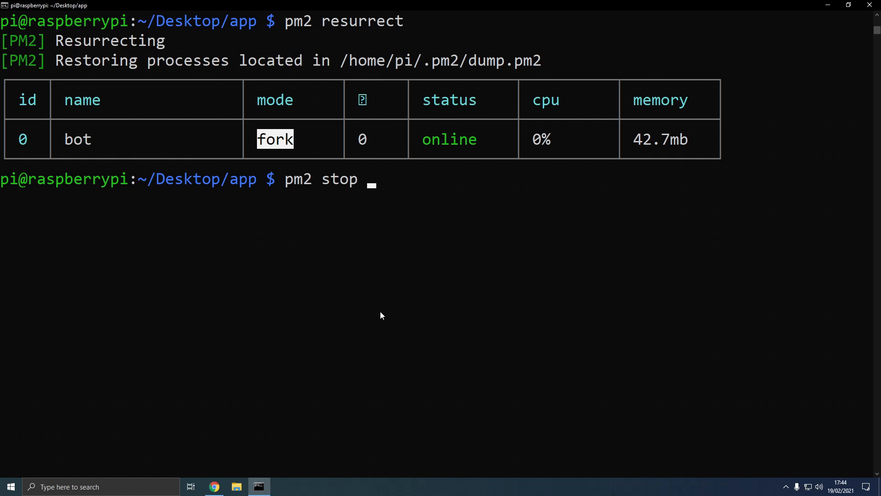
text(bot)
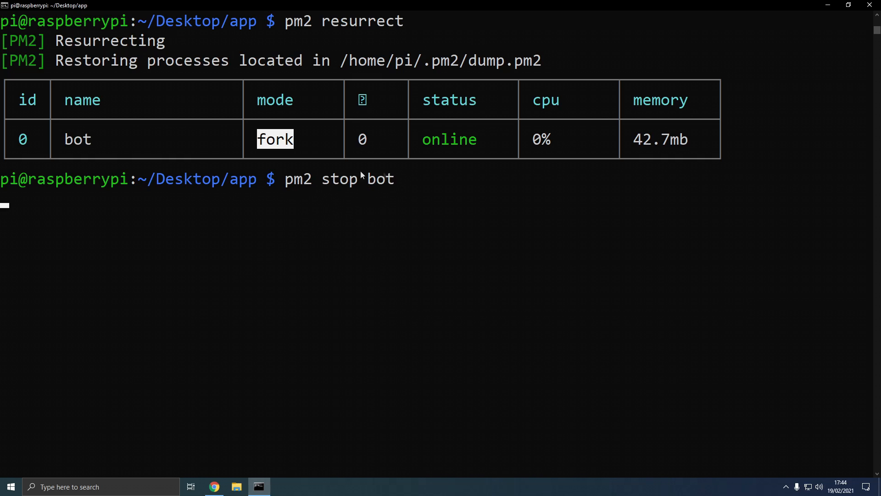
key(enter)
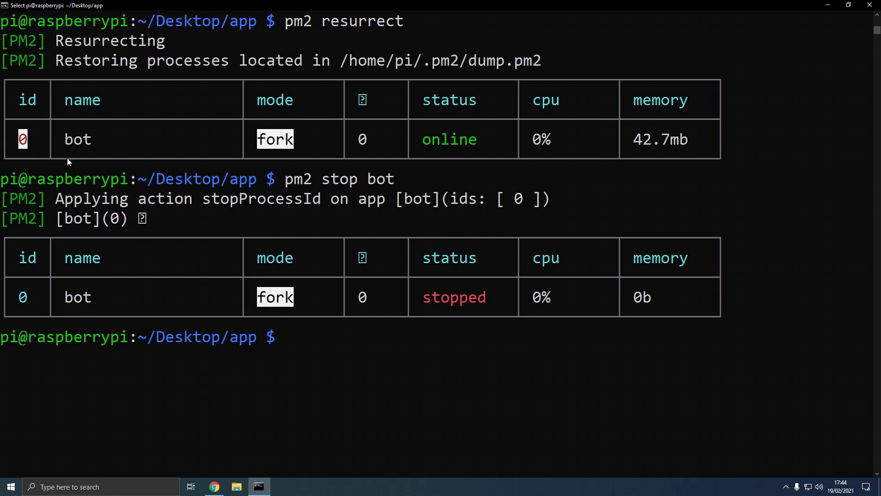
click(214, 486)
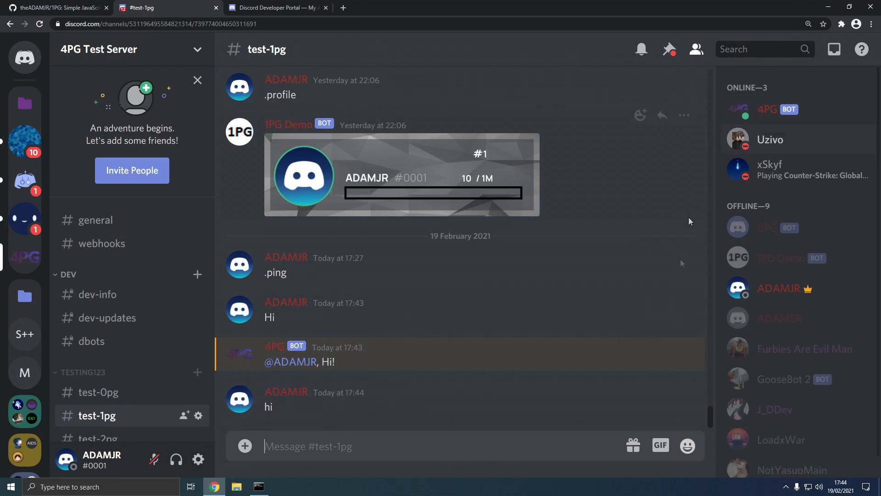
click(258, 487)
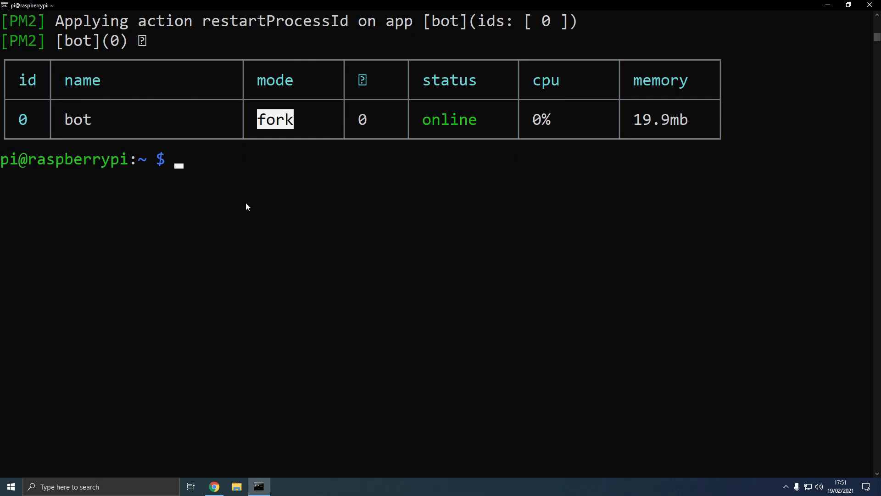
Step: Reboot the Pi with sudo reboot and bring its terminal back up for pm2 ls
text(sudo reboot)
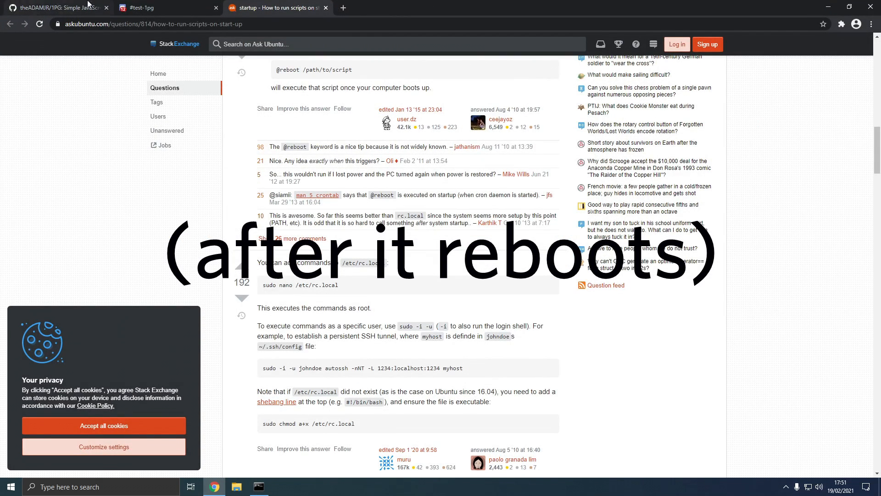
click(258, 486)
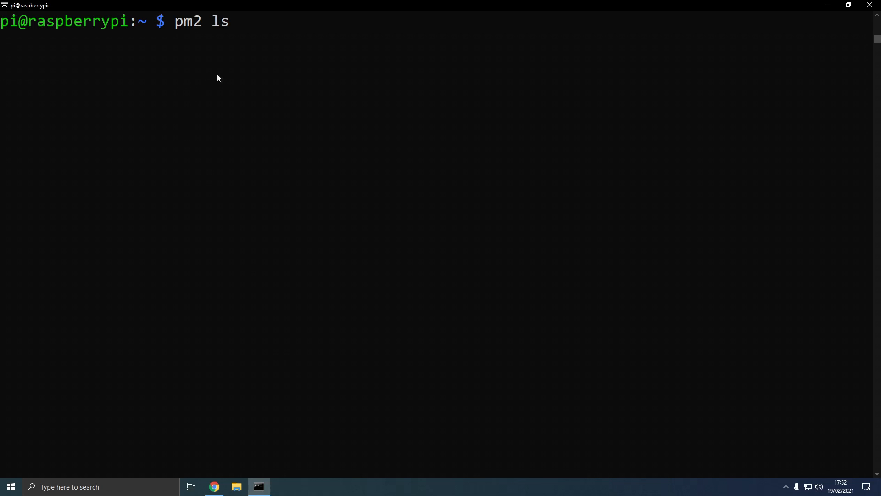